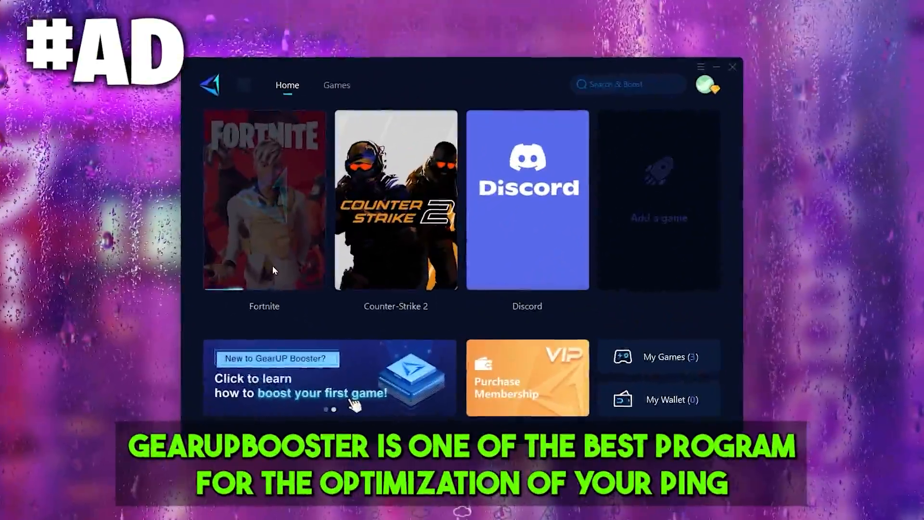
Open Counter-Strike 2 in GearUP Booster and scroll to the Middle East Dubai nodes.
{"action": "left_click", "coordinate": [263, 199]}
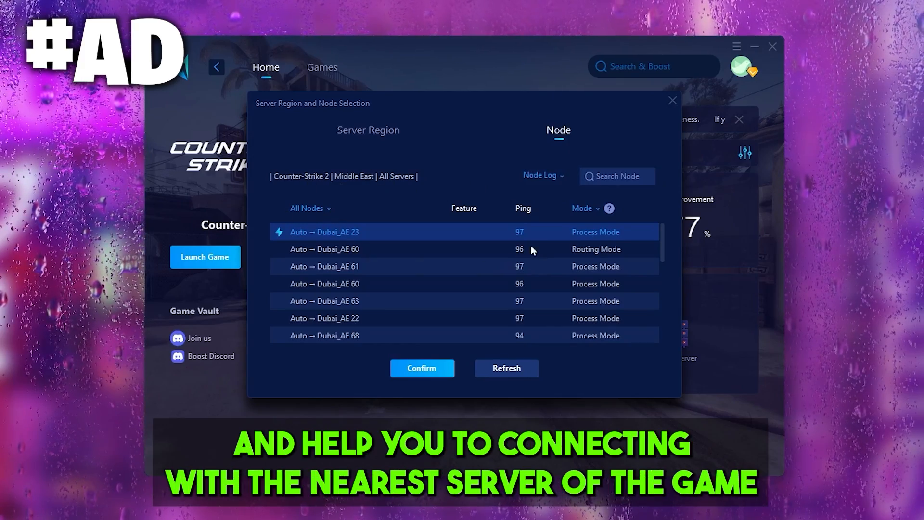
{"action": "scroll", "scroll_direction": "down", "scroll_amount": 3}
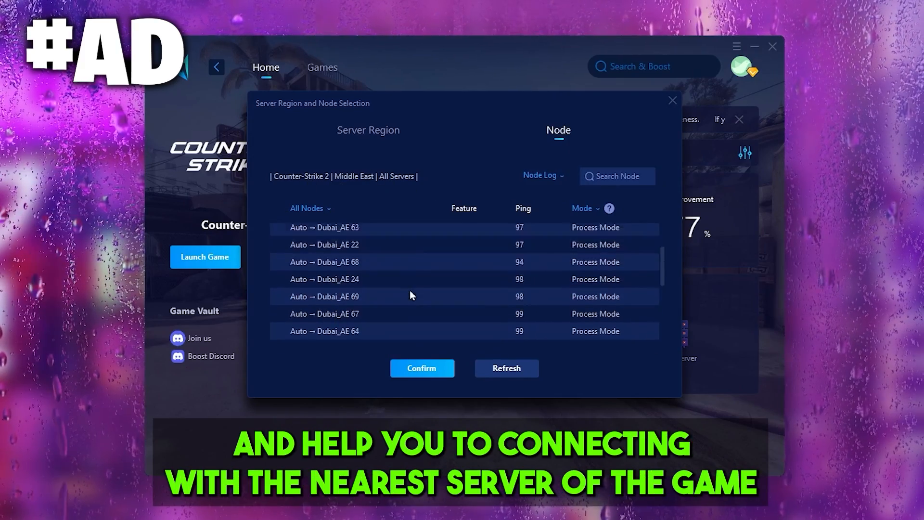
{"action": "scroll", "scroll_direction": "down", "scroll_amount": 3}
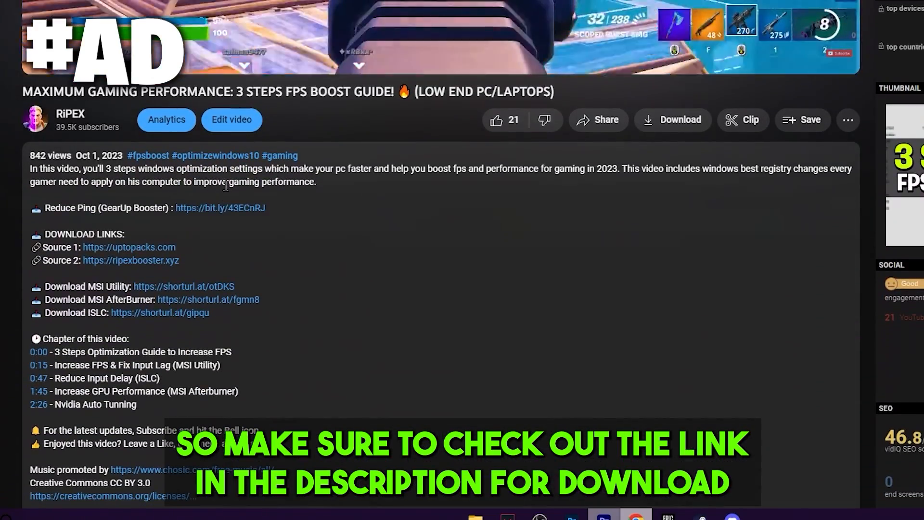
{"action": "left_click", "coordinate": [220, 207]}
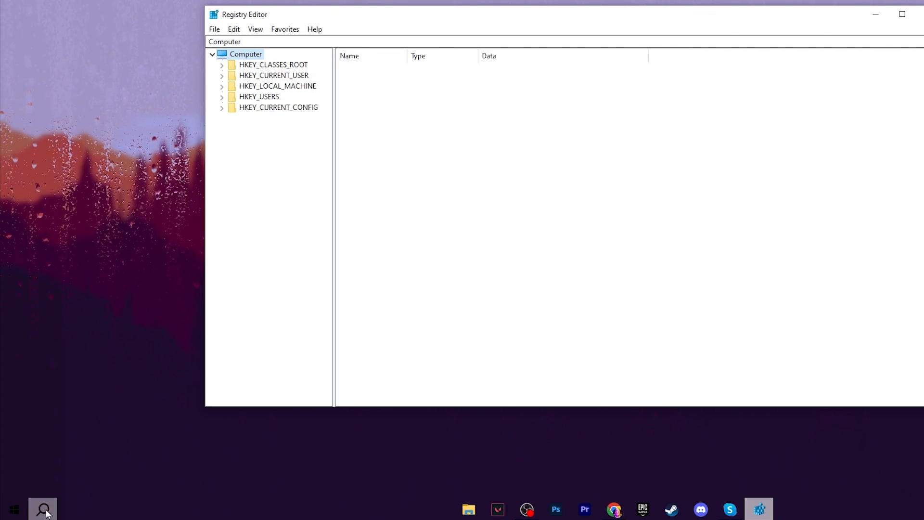
Search 're' in Windows Search and launch Registry Editor from Best match.
{"action": "type", "text": "re"}
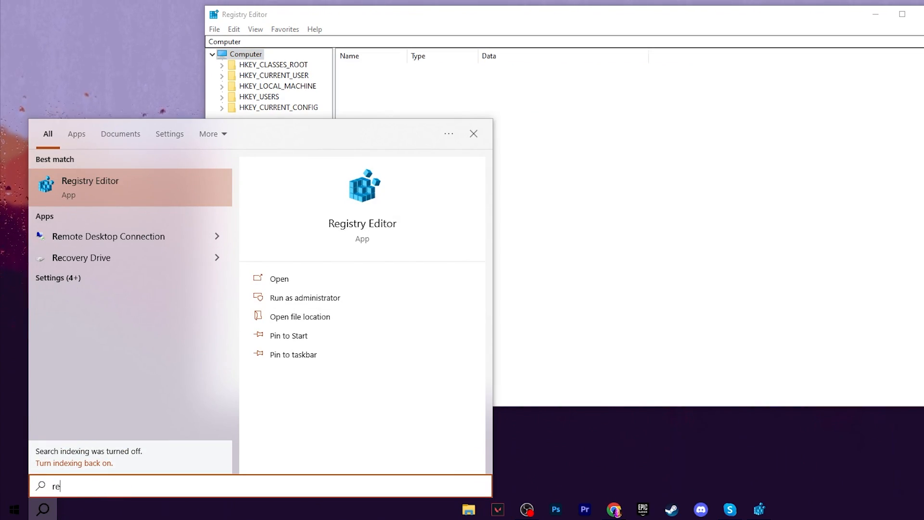
{"action": "left_click", "coordinate": [279, 278]}
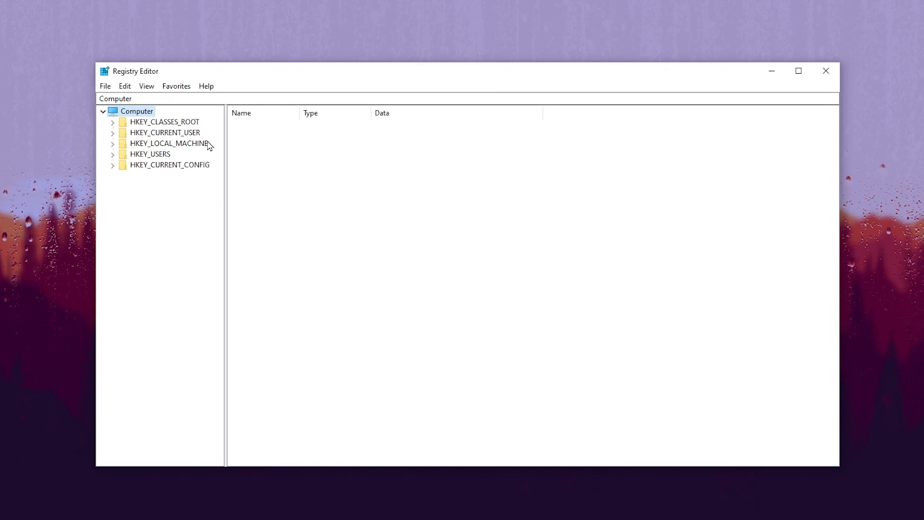
{"action": "mouse_move", "coordinate": [215, 147]}
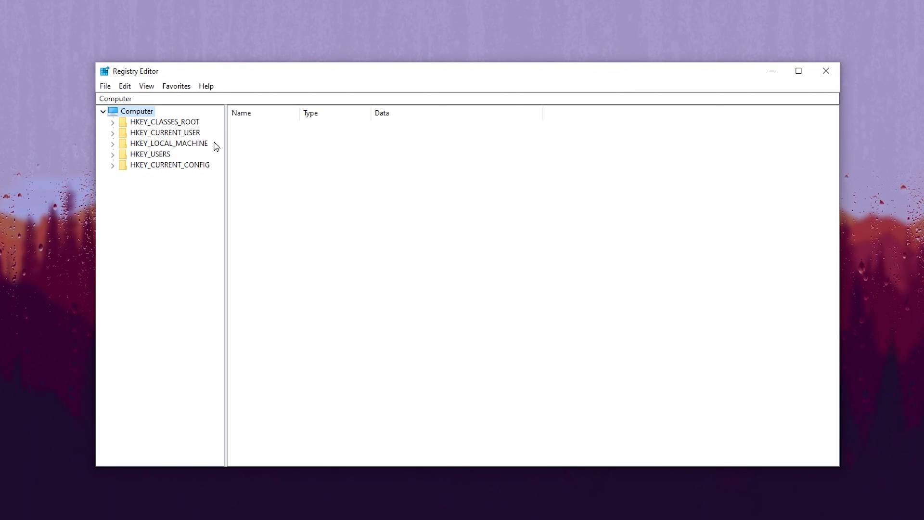
Expand HKEY_LOCAL_MACHINE and SYSTEM, then scroll toward CurrentControlSet\Services.
{"action": "left_click", "coordinate": [112, 143]}
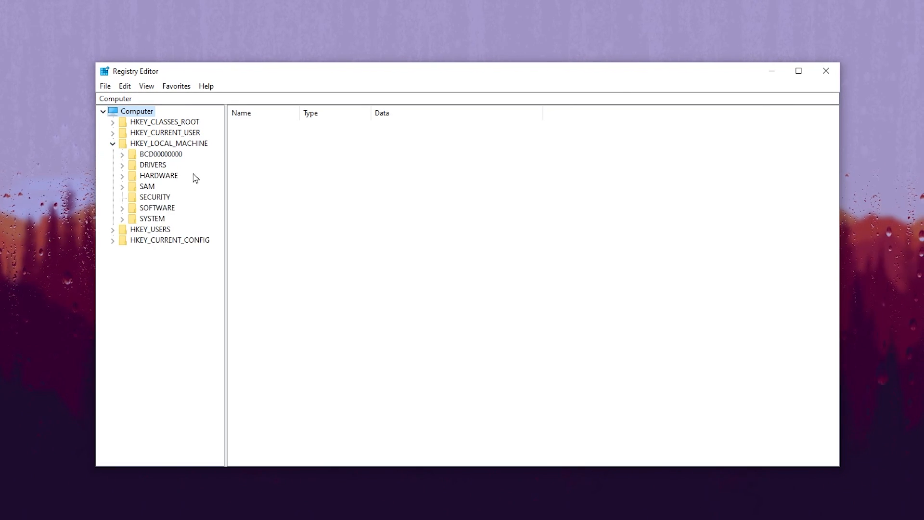
{"action": "left_click", "coordinate": [122, 218]}
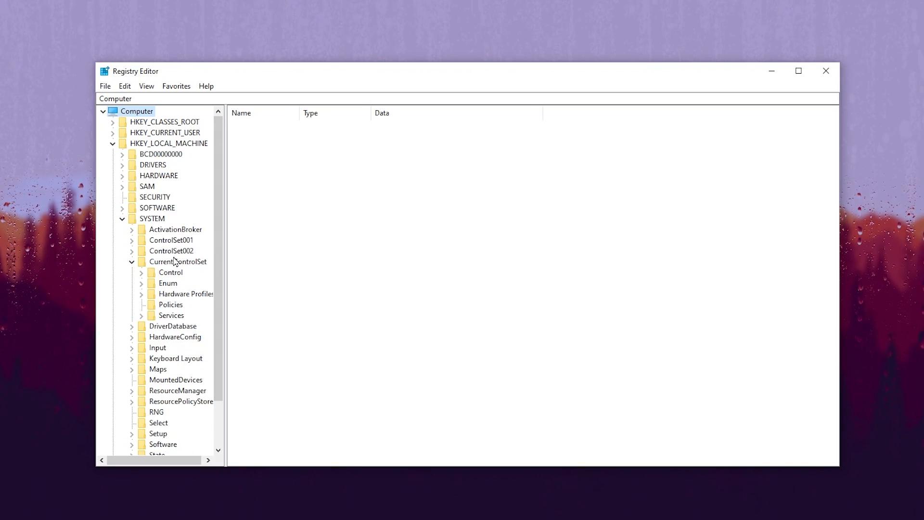
{"action": "scroll", "scroll_direction": "down", "scroll_amount": 3}
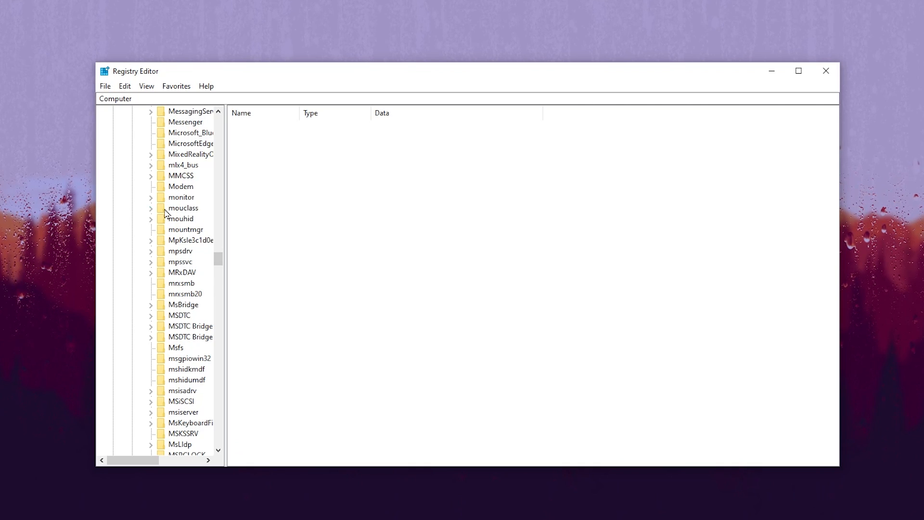
{"action": "mouse_move", "coordinate": [151, 214]}
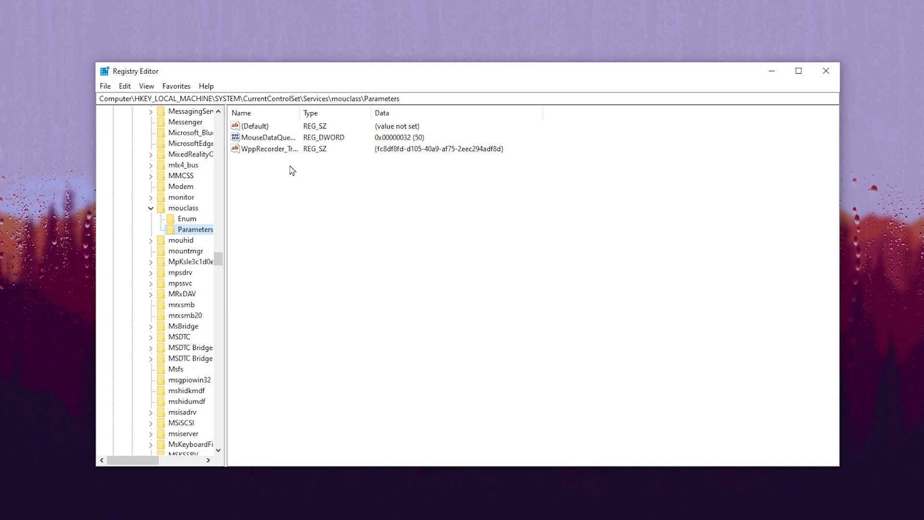
Create a new DWORD (32-bit) value in mouclass\Parameters.
{"action": "right_click", "coordinate": [289, 170]}
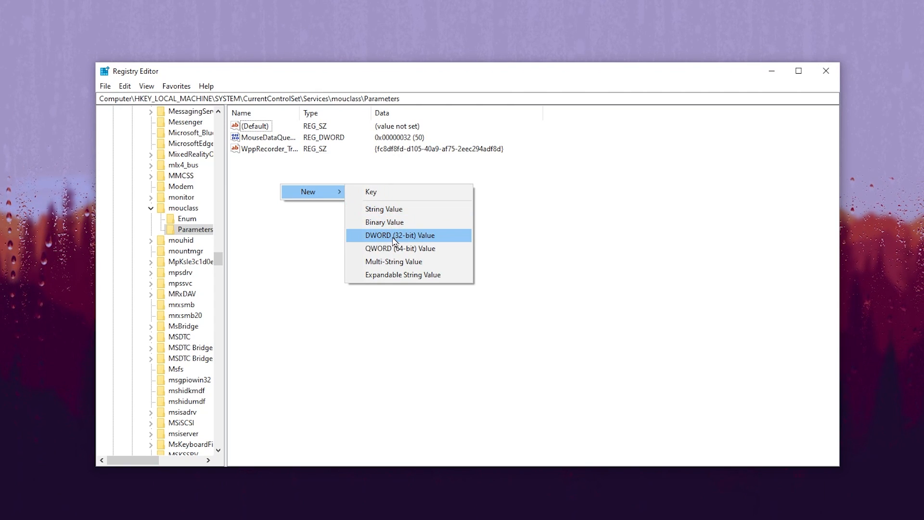
{"action": "left_click", "coordinate": [400, 235]}
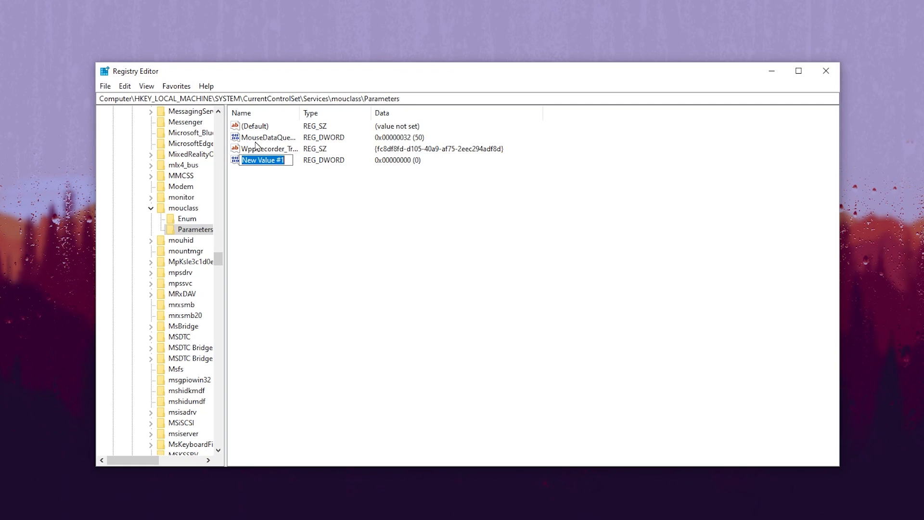
{"action": "mouse_move", "coordinate": [270, 143]}
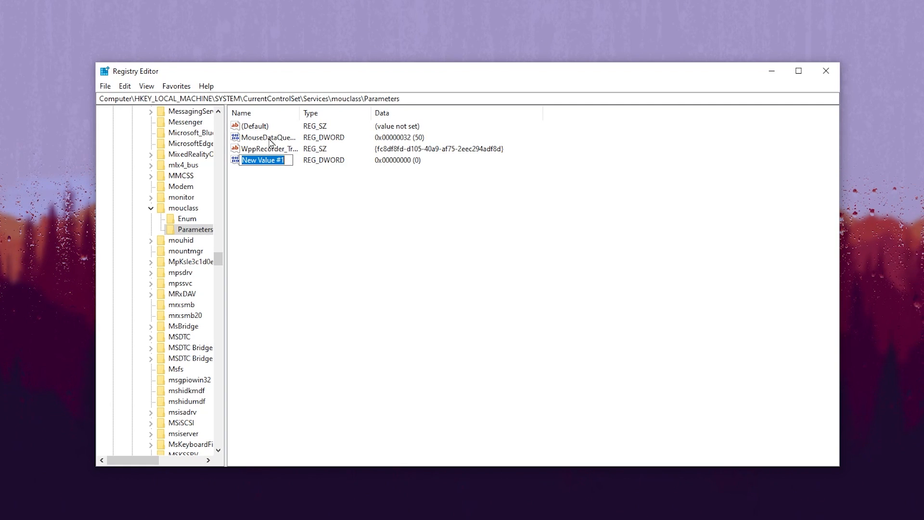
{"action": "mouse_move", "coordinate": [340, 184]}
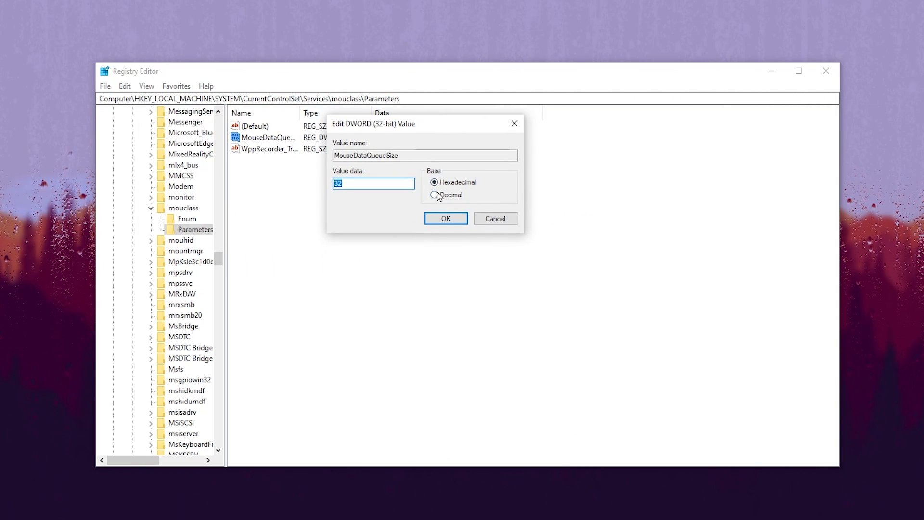
Save MouseDataQueueSize as decimal 30 and close Registry Editor.
{"action": "left_click", "coordinate": [435, 195]}
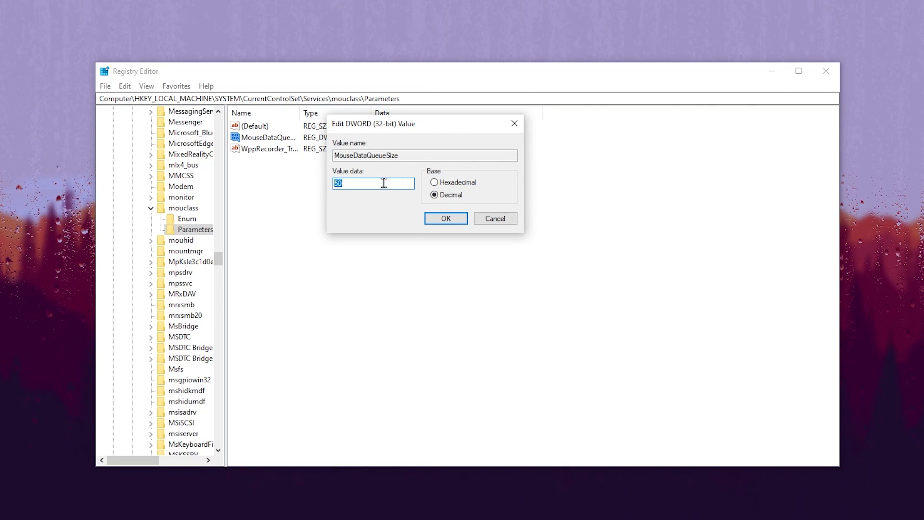
{"action": "type", "text": "30"}
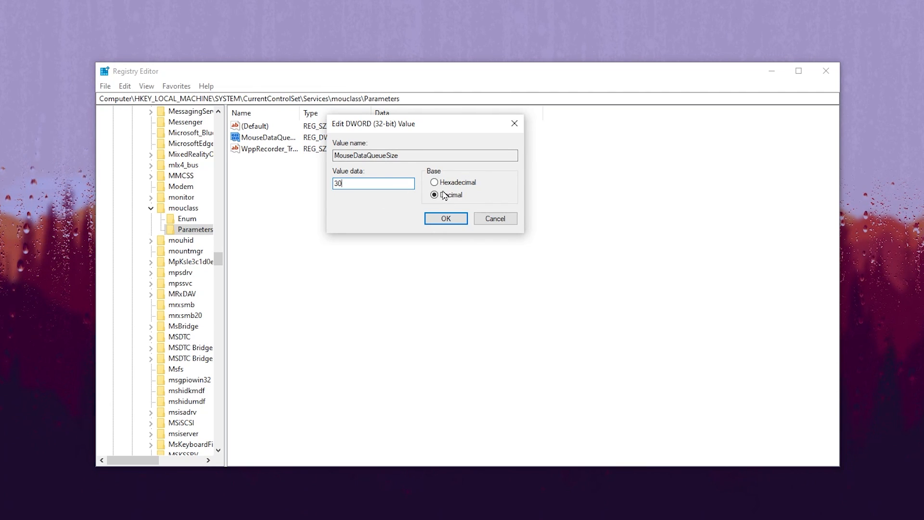
{"action": "left_click", "coordinate": [444, 218]}
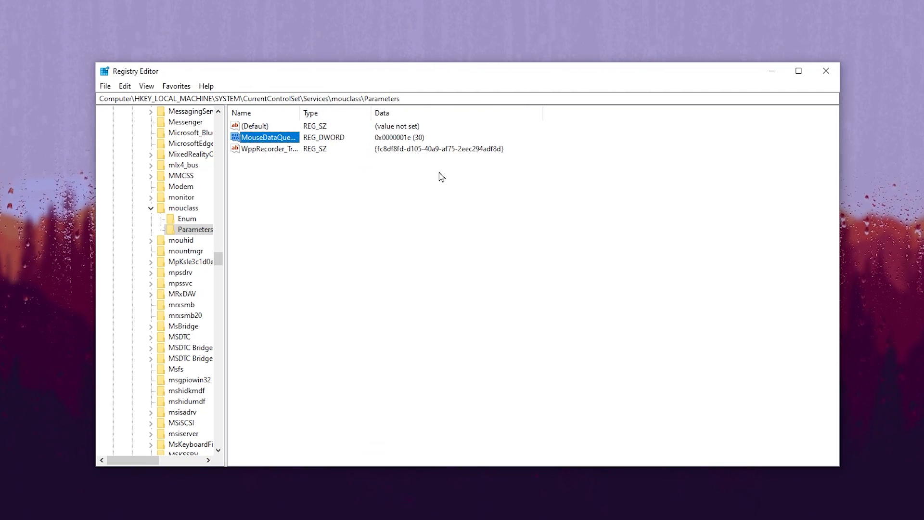
{"action": "mouse_move", "coordinate": [826, 71]}
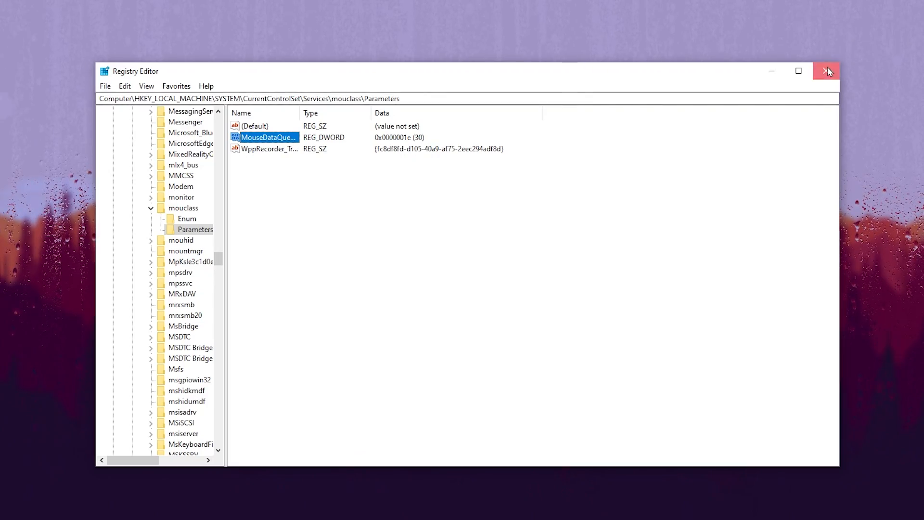
{"action": "left_click", "coordinate": [828, 71]}
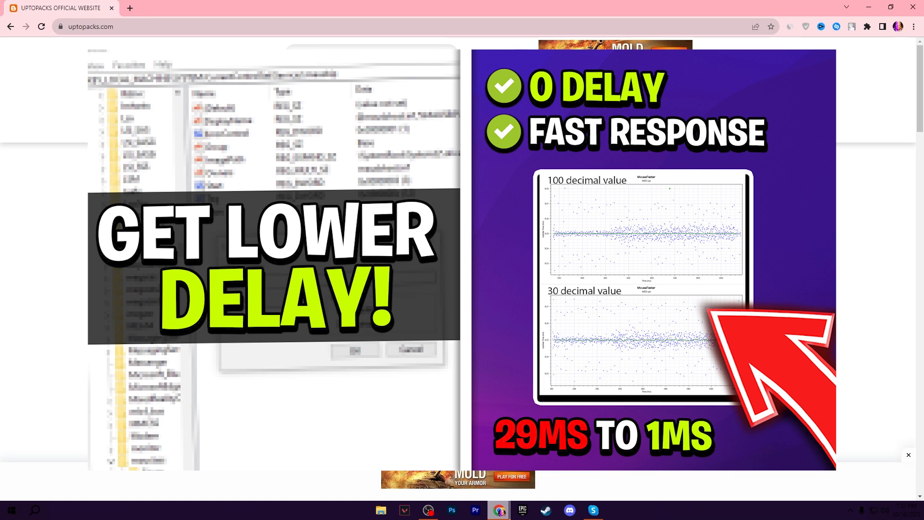
Close the uptopacks.com browser to return to the desktop.
{"action": "left_click", "coordinate": [909, 455]}
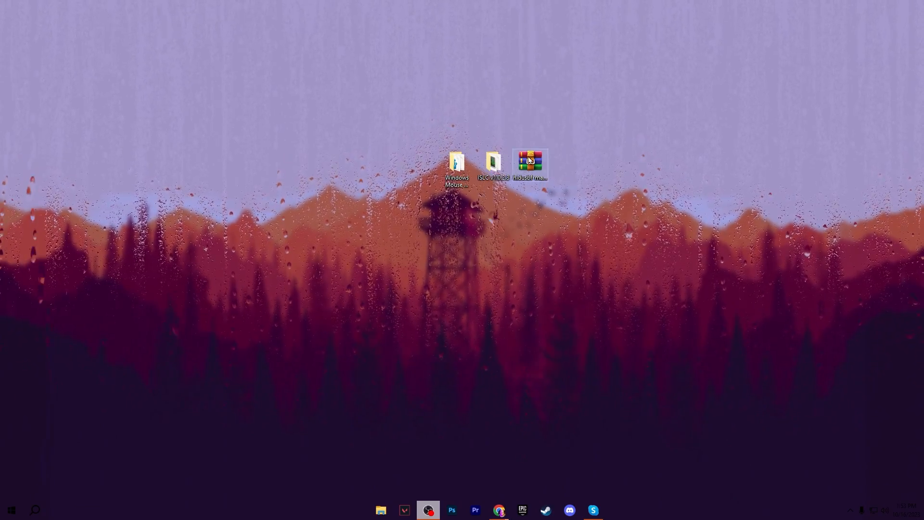
Open the Windows Mouse Scaling folder from the desktop.
{"action": "left_click", "coordinate": [456, 165]}
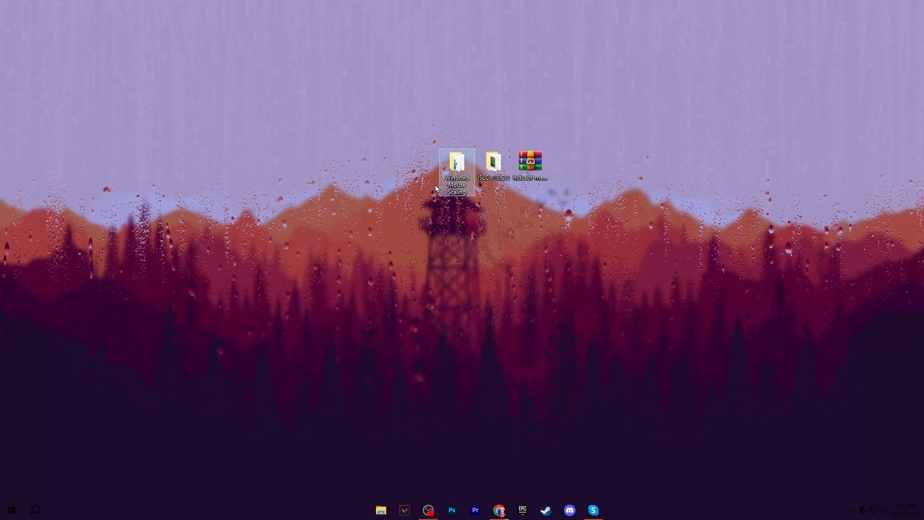
{"action": "double_click", "coordinate": [456, 163]}
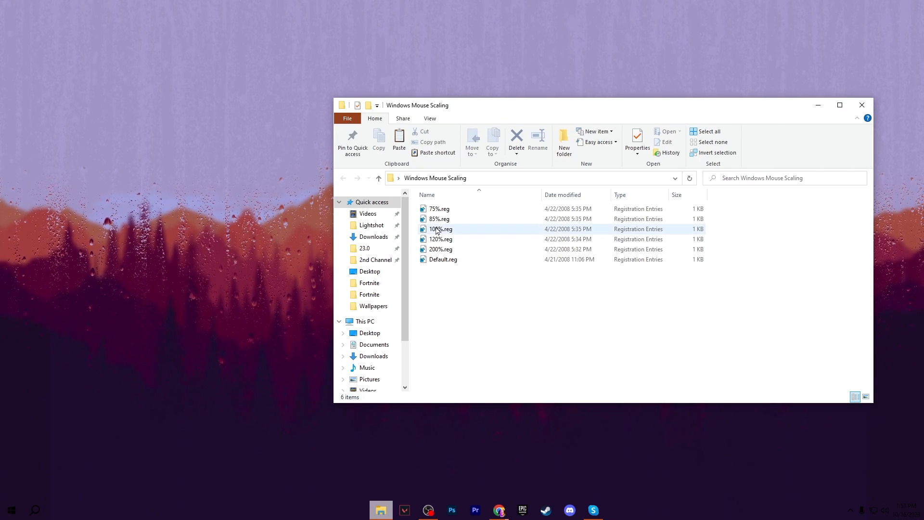
{"action": "mouse_move", "coordinate": [475, 248]}
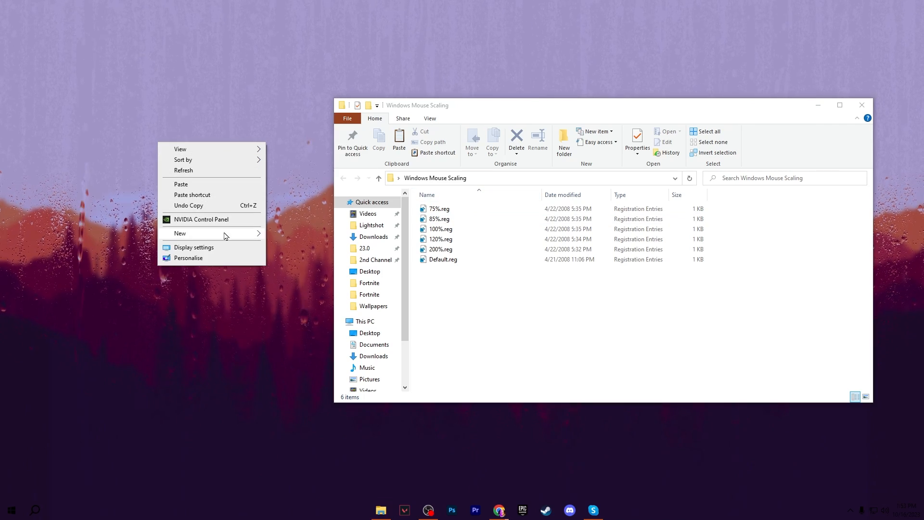
{"action": "left_click", "coordinate": [193, 247]}
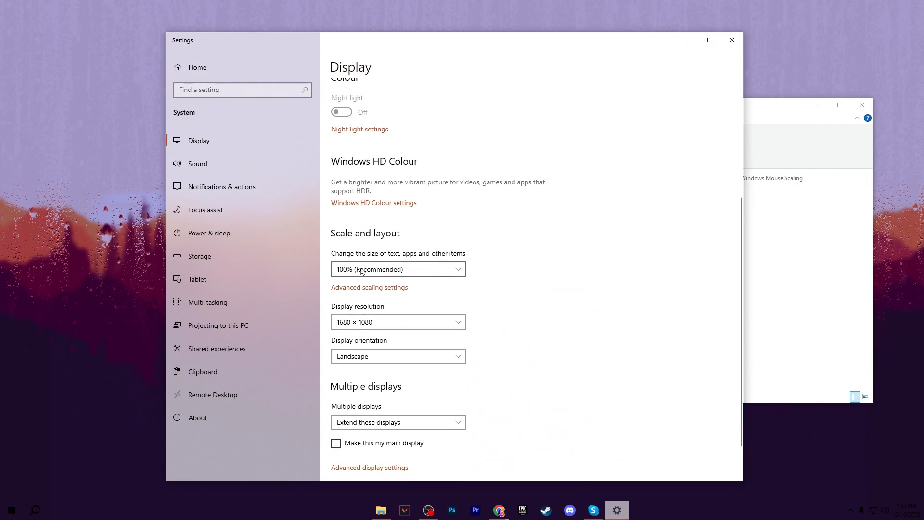
{"action": "mouse_move", "coordinate": [334, 280]}
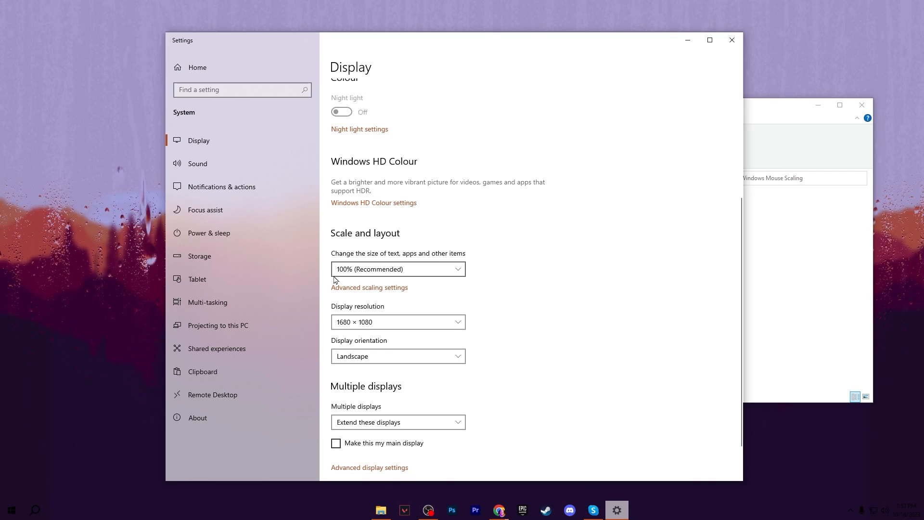
{"action": "mouse_move", "coordinate": [388, 275]}
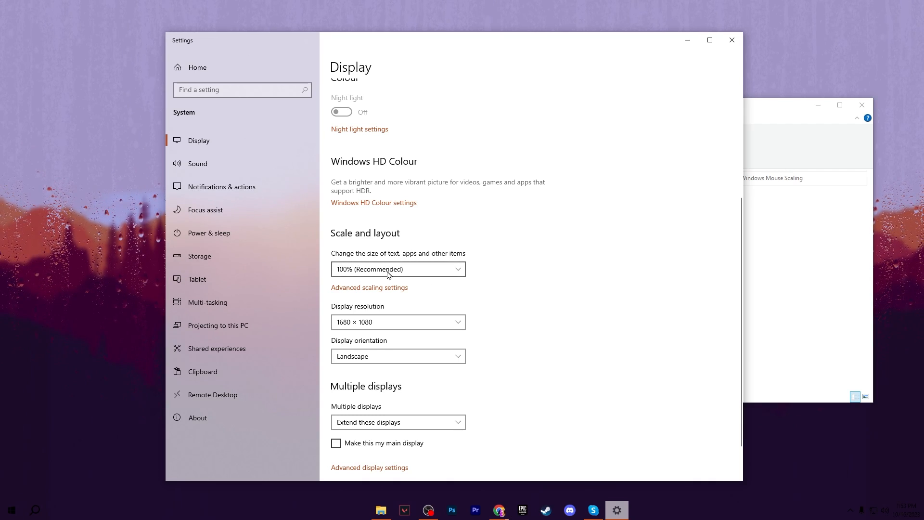
{"action": "mouse_move", "coordinate": [359, 281]}
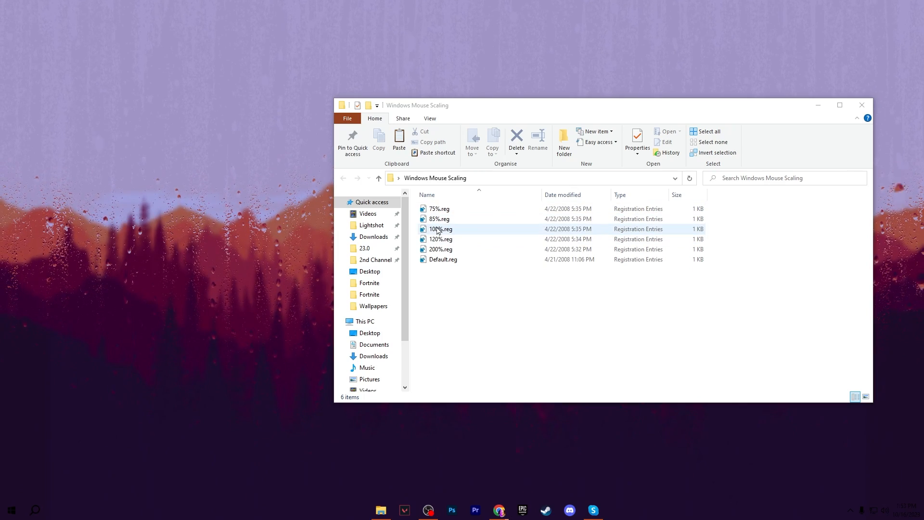
Merge 100%.reg into the registry and confirm the warning.
{"action": "double_click", "coordinate": [439, 229]}
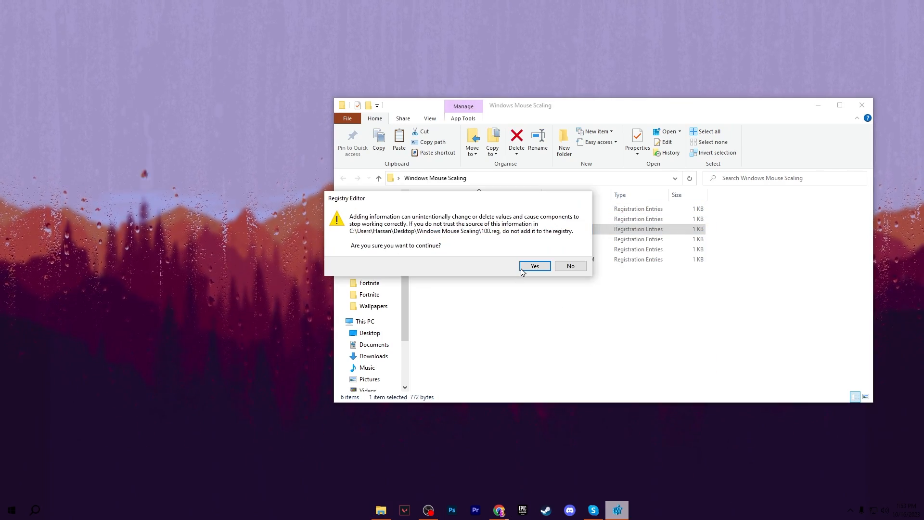
{"action": "left_click", "coordinate": [534, 265]}
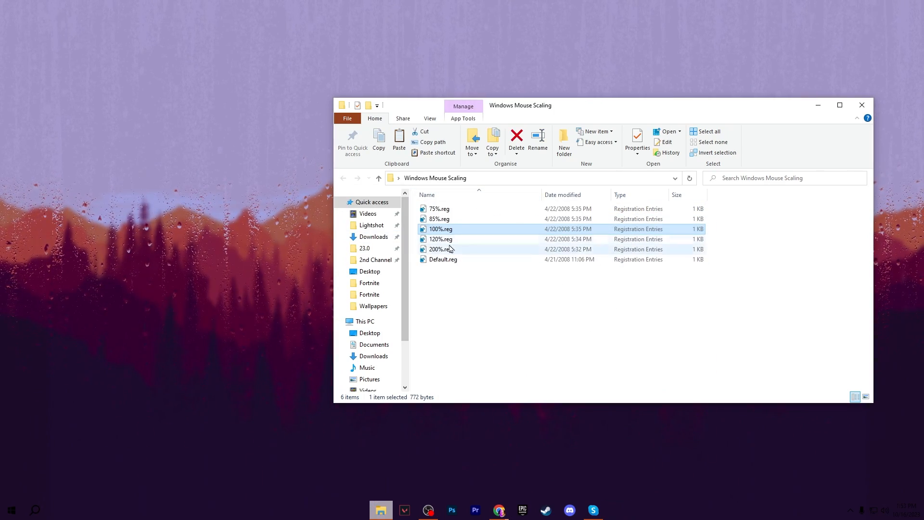
{"action": "mouse_move", "coordinate": [520, 259]}
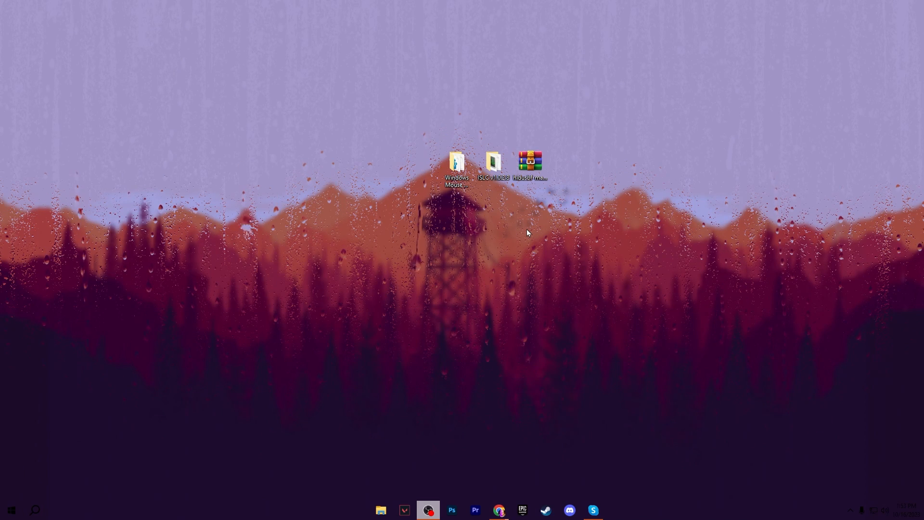
Launch ISLC.exe from the ISLC v1.0.2.8 folder and allow admin permission.
{"action": "double_click", "coordinate": [493, 160]}
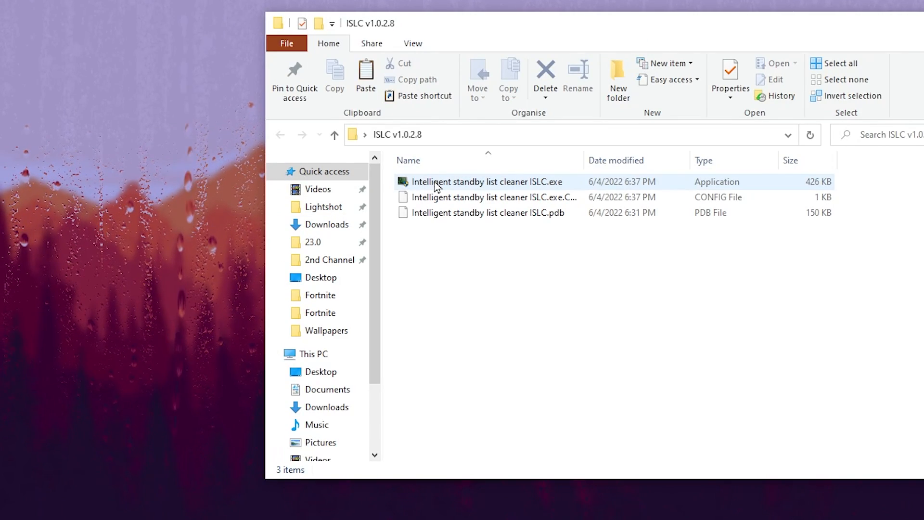
{"action": "mouse_move", "coordinate": [477, 186]}
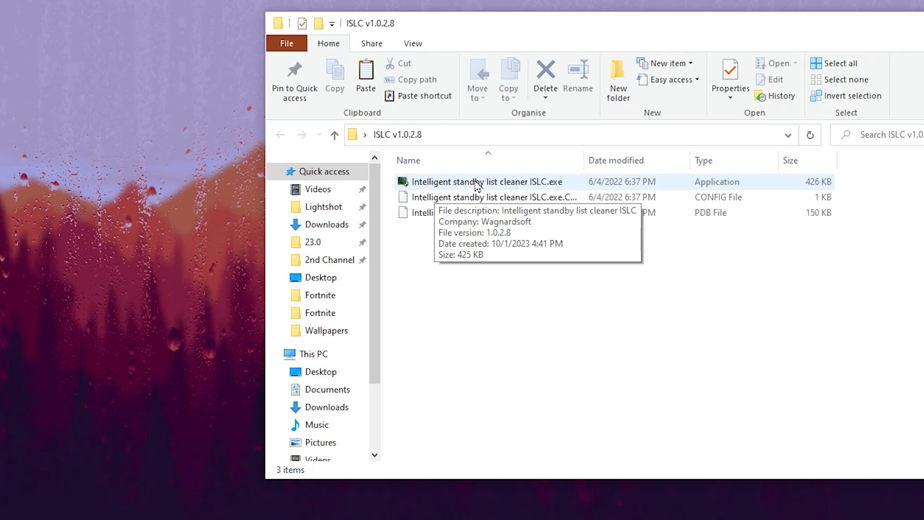
{"action": "double_click", "coordinate": [486, 182]}
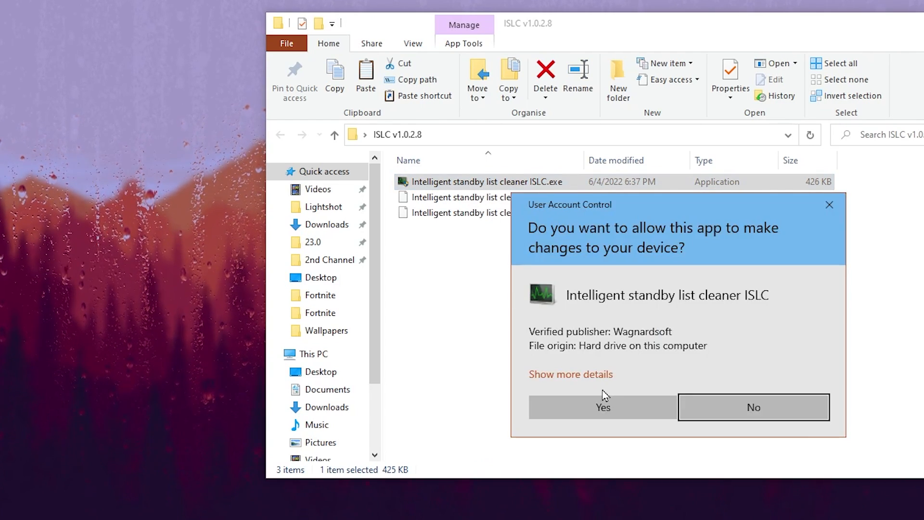
{"action": "left_click", "coordinate": [602, 407]}
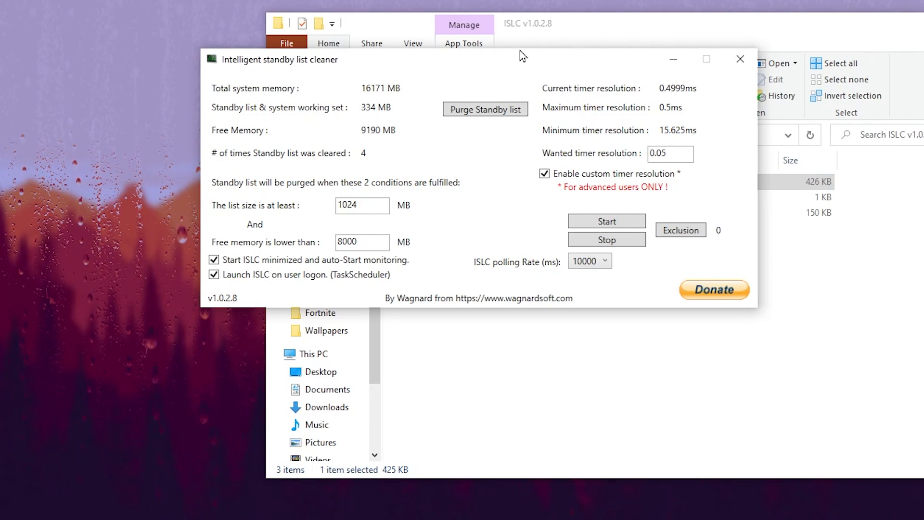
{"action": "mouse_move", "coordinate": [606, 239]}
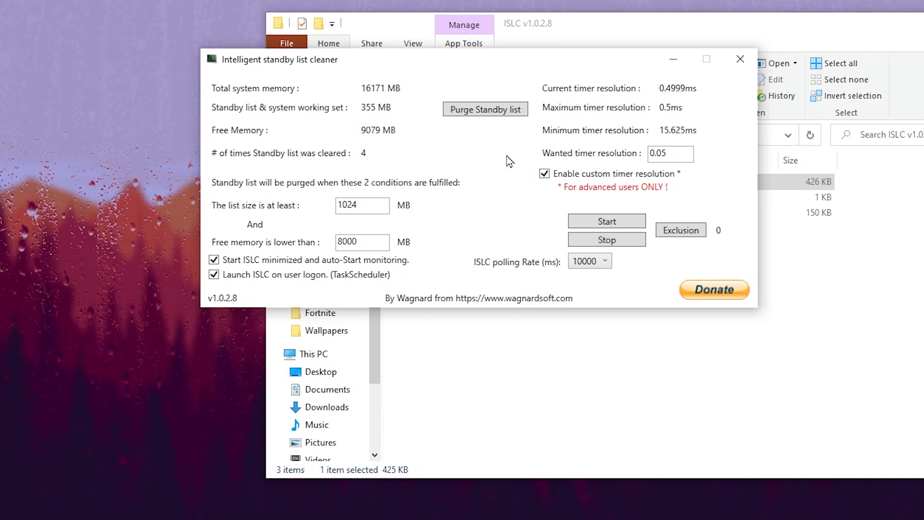
{"action": "mouse_move", "coordinate": [488, 270]}
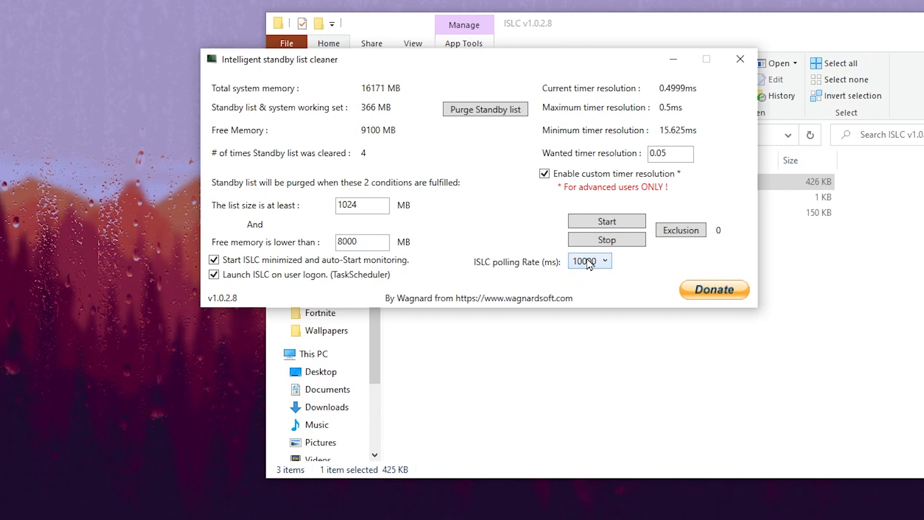
{"action": "mouse_move", "coordinate": [607, 221]}
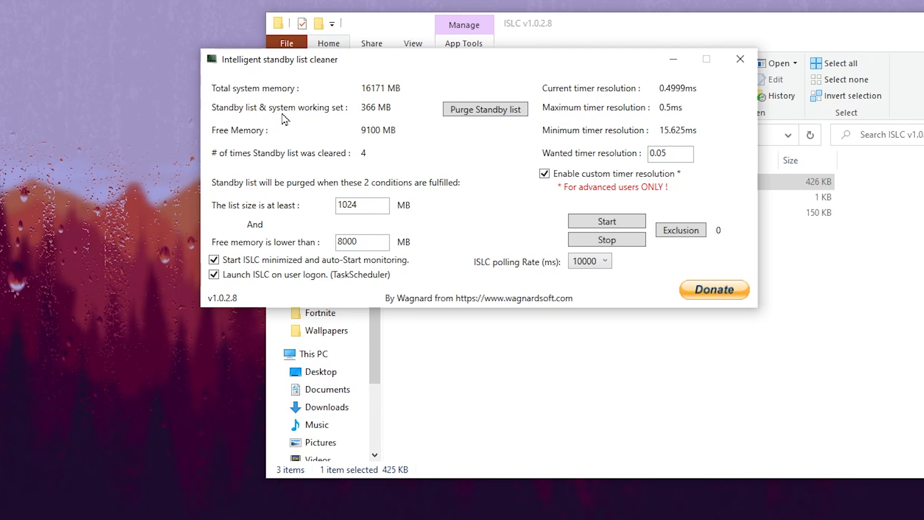
{"action": "mouse_move", "coordinate": [331, 215]}
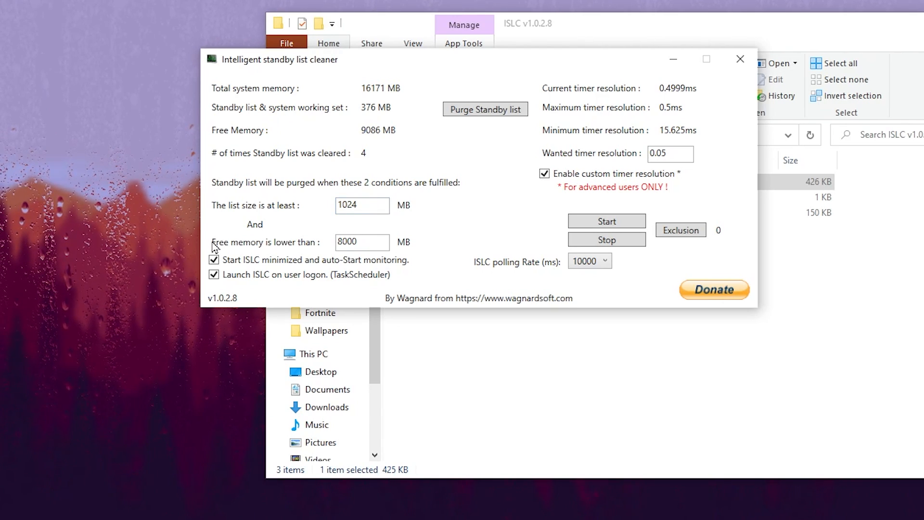
{"action": "mouse_move", "coordinate": [277, 245]}
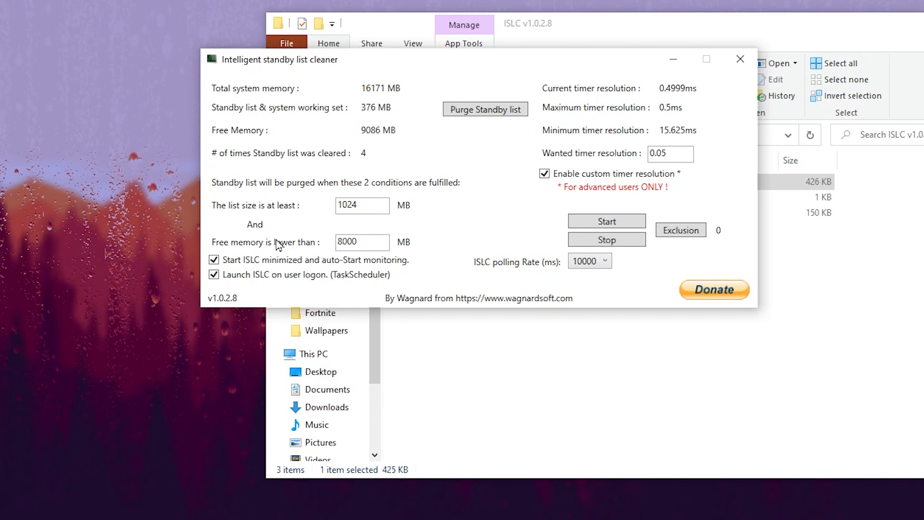
{"action": "mouse_move", "coordinate": [444, 292]}
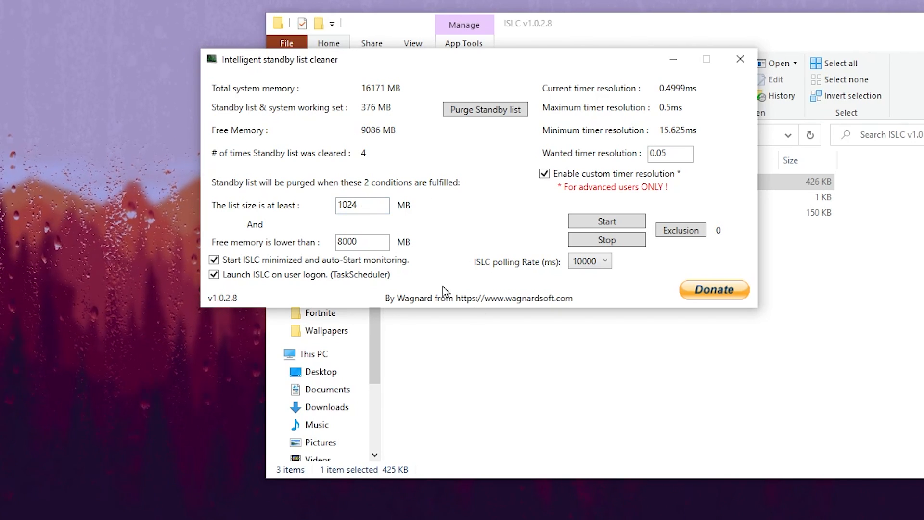
{"action": "mouse_move", "coordinate": [326, 230]}
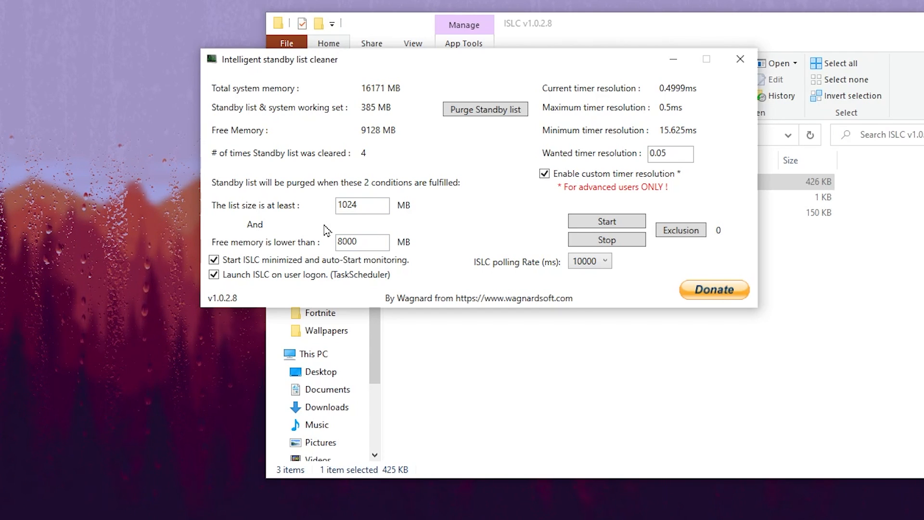
{"action": "mouse_move", "coordinate": [410, 161]}
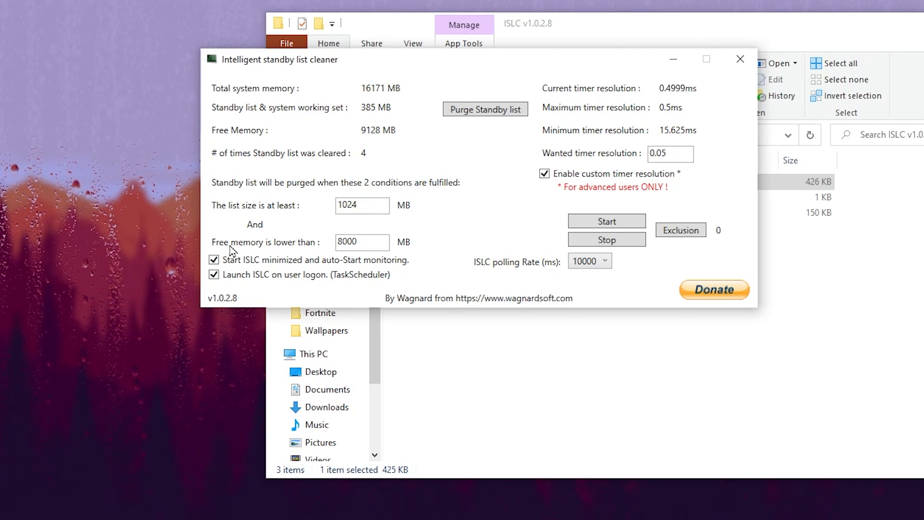
Start ISLC with 1024 MB list size, 8000 MB free memory and 0.05 timer.
{"action": "left_click", "coordinate": [606, 221]}
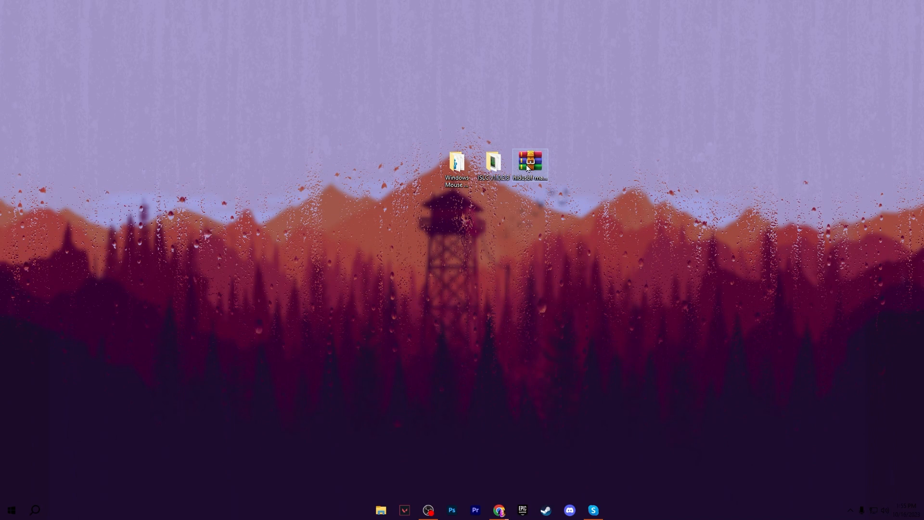
Open the hidusbf-master folder and the hidusbf.zip archive inside it.
{"action": "double_click", "coordinate": [529, 161]}
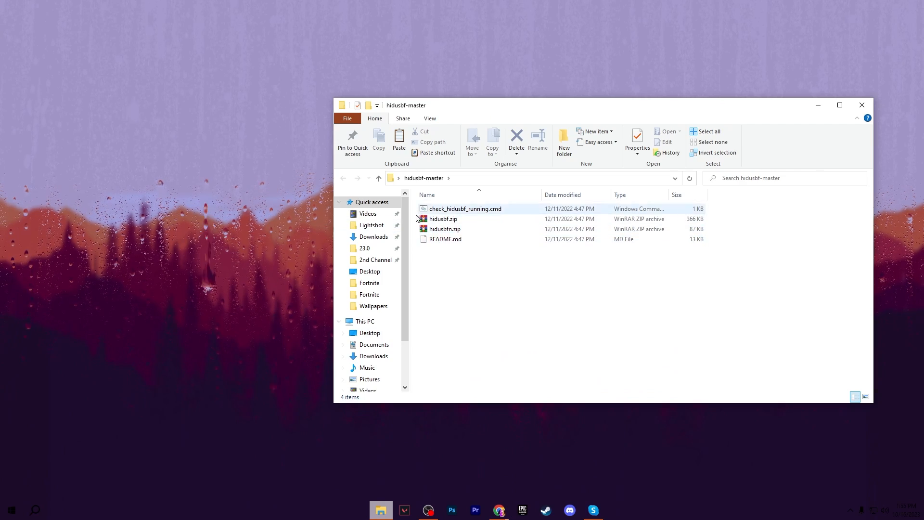
{"action": "left_click", "coordinate": [443, 219]}
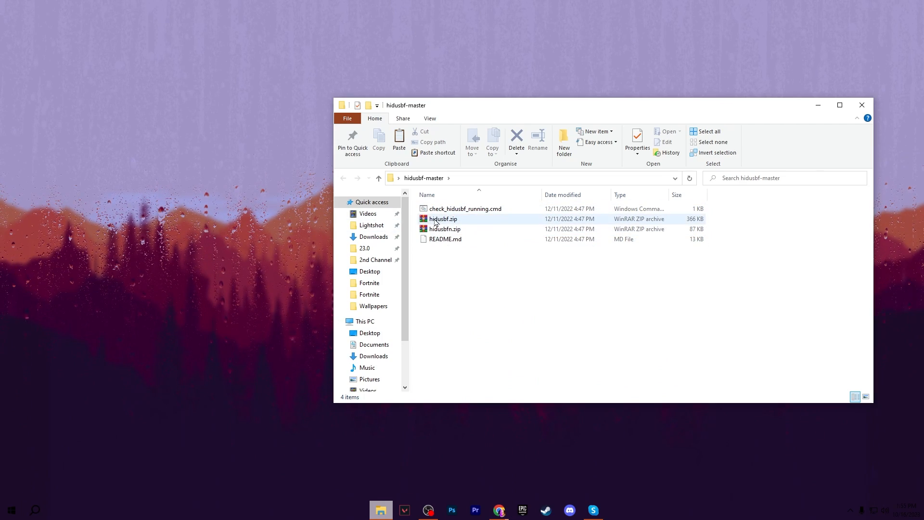
{"action": "double_click", "coordinate": [443, 218]}
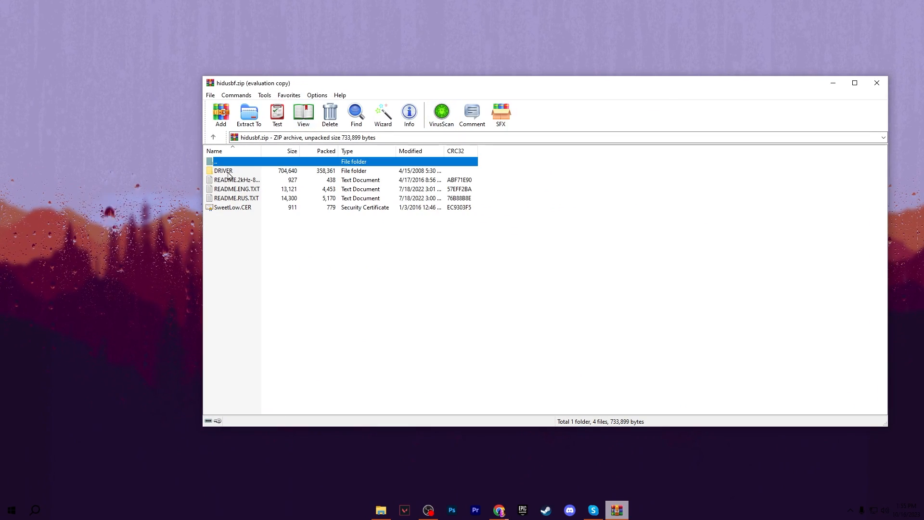
Run Setup.exe from the archive's DRIVER folder, allowing it through the UAC prompt.
{"action": "double_click", "coordinate": [222, 171]}
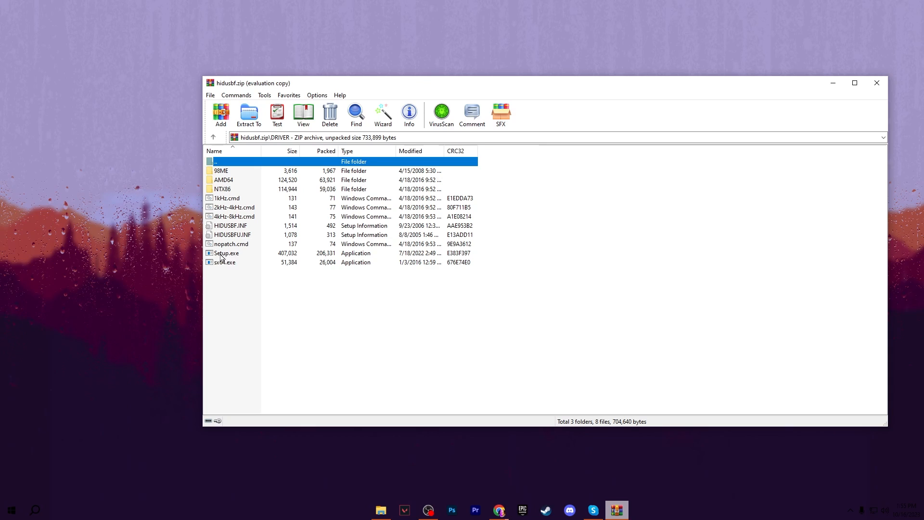
{"action": "double_click", "coordinate": [226, 253]}
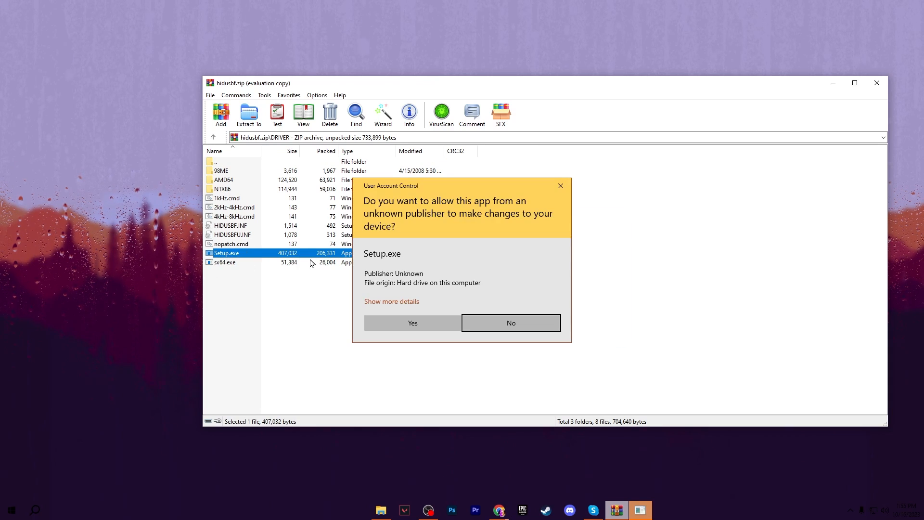
{"action": "left_click", "coordinate": [412, 322]}
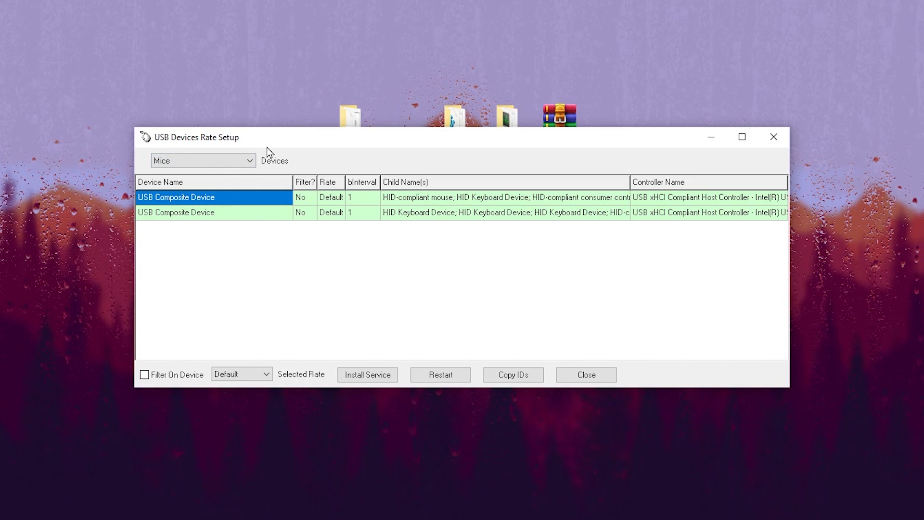
{"action": "mouse_move", "coordinate": [265, 152]}
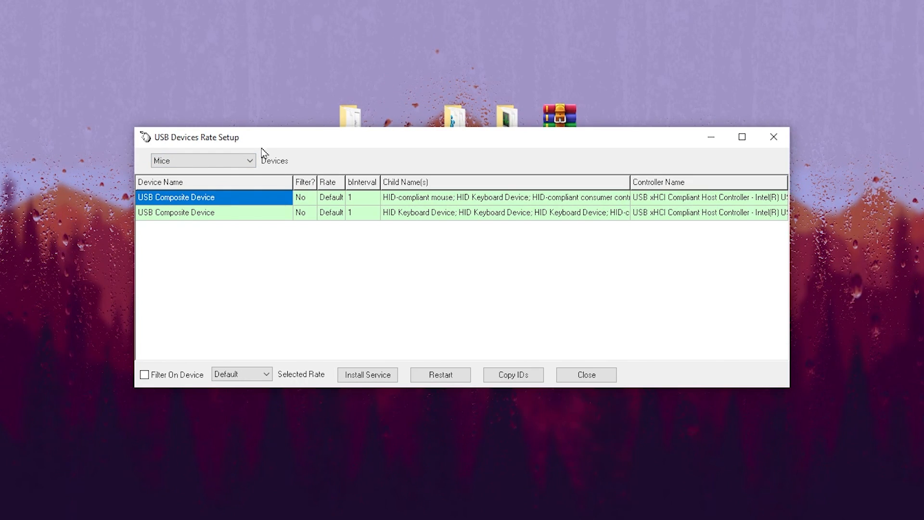
Browse the Devices category list and keep it set to Mice.
{"action": "left_click", "coordinate": [202, 159]}
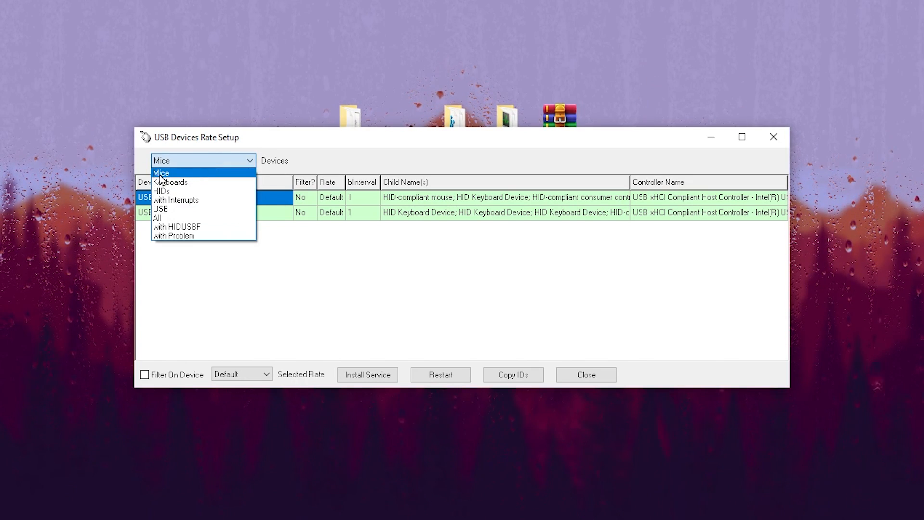
{"action": "left_click", "coordinate": [161, 172]}
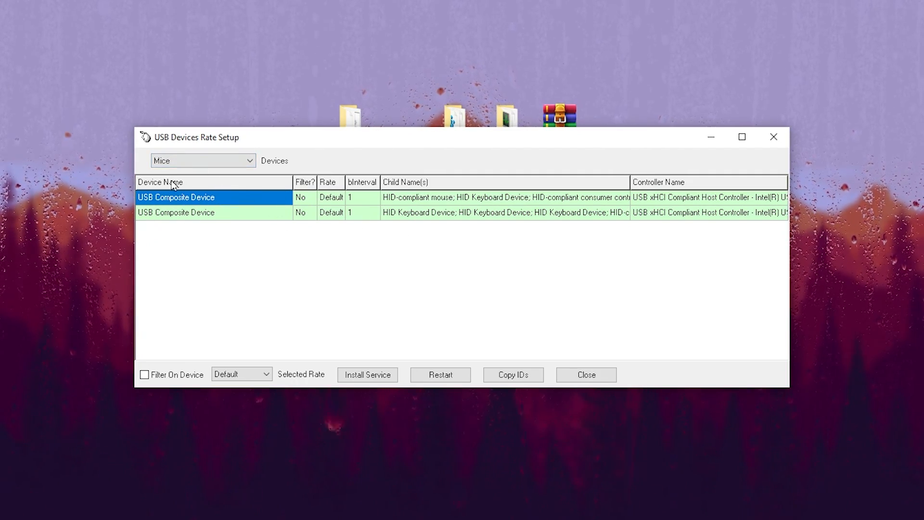
{"action": "mouse_move", "coordinate": [367, 375]}
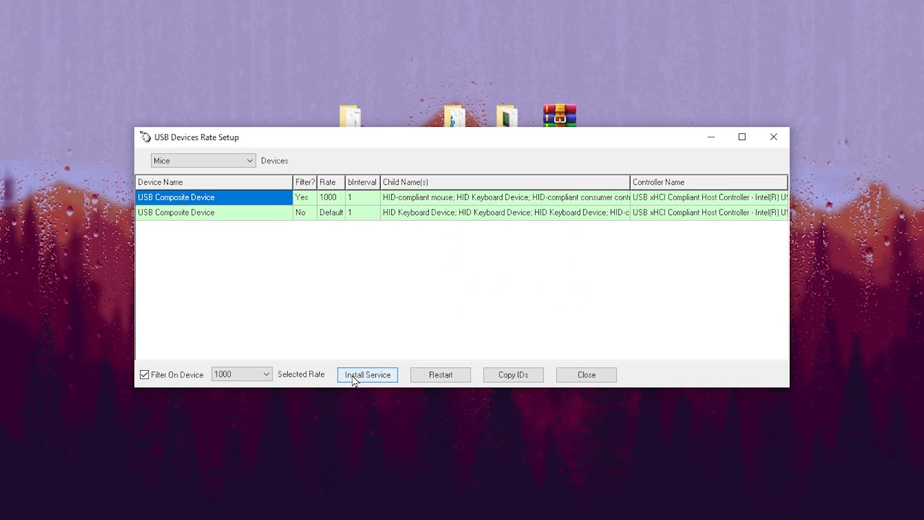
{"action": "mouse_move", "coordinate": [422, 329]}
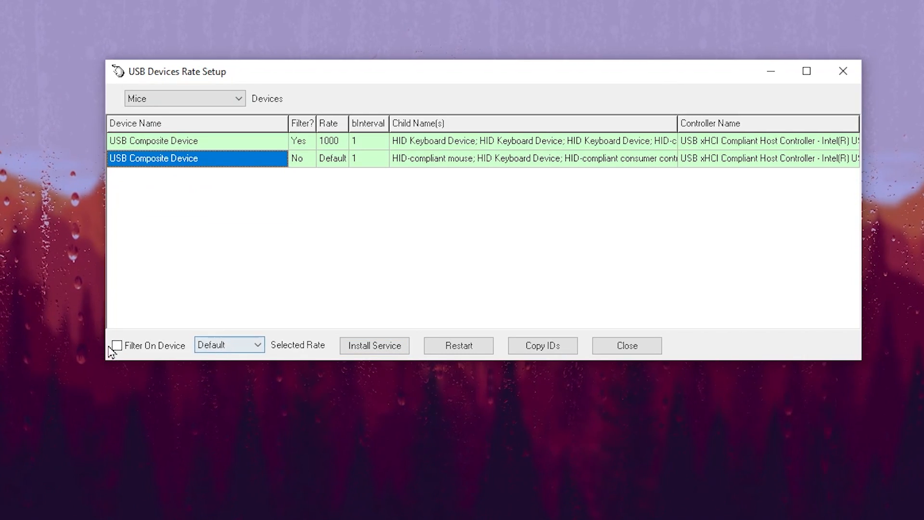
Enable Filter On Device for the second USB Composite Device at a 1000 rate.
{"action": "left_click", "coordinate": [117, 344]}
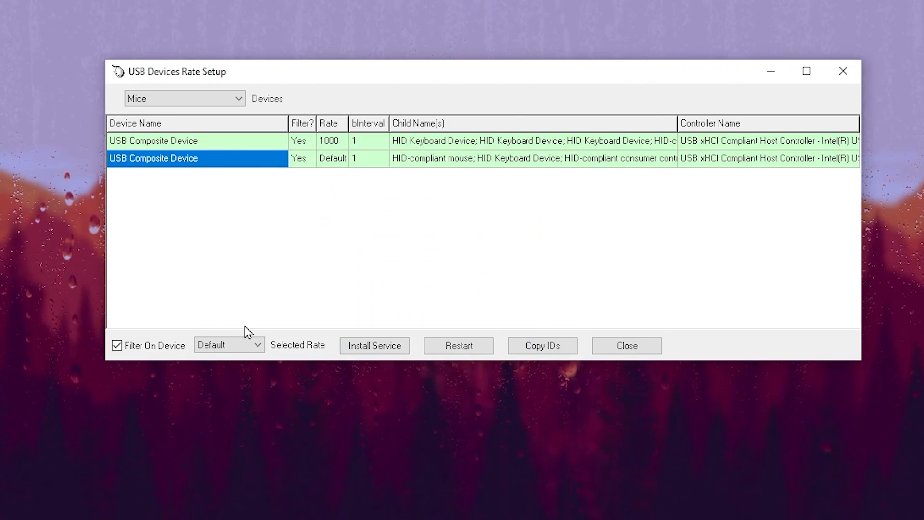
{"action": "left_click", "coordinate": [229, 344]}
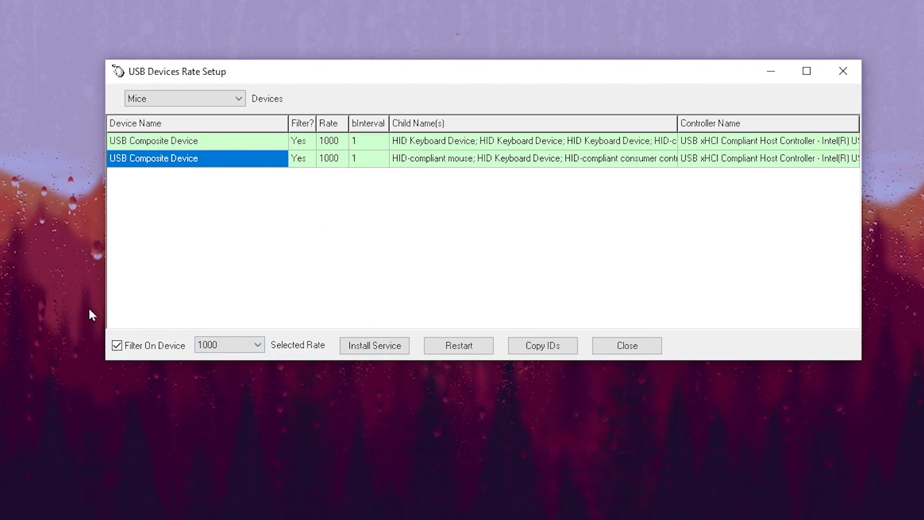